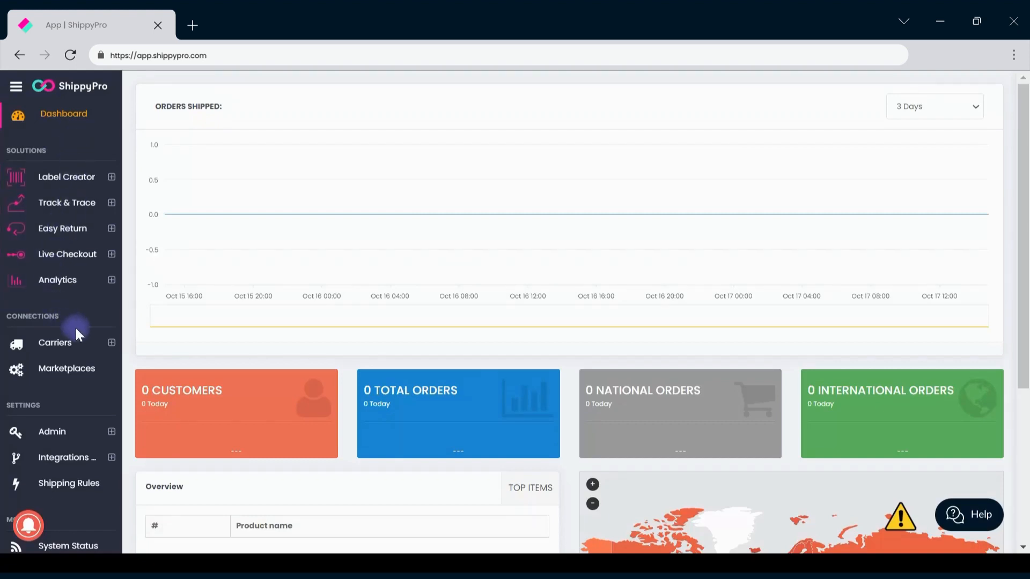
# Open the Carriers > Connection page from the left sidebar.
pyautogui.click(55, 342)
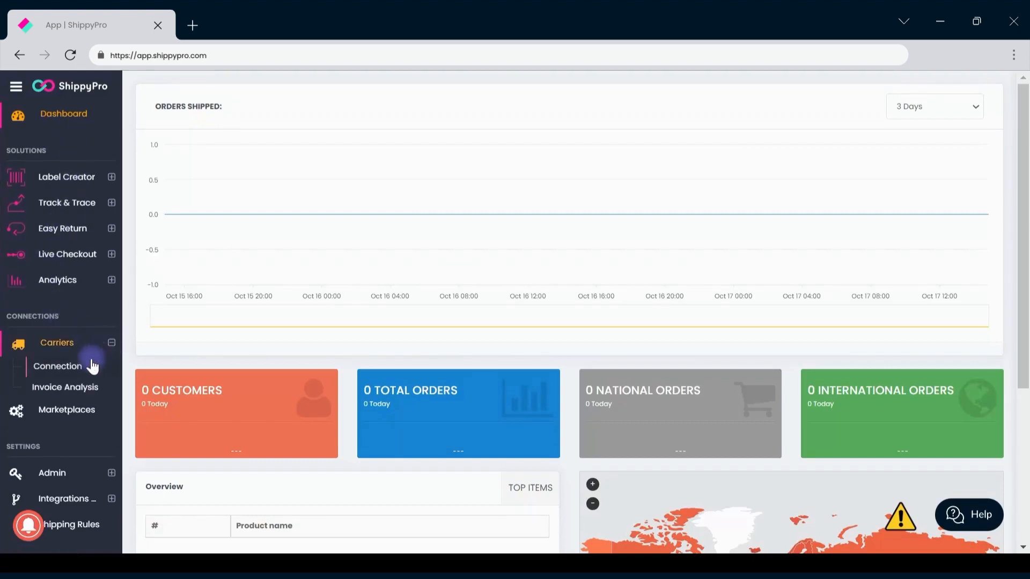
pyautogui.click(58, 366)
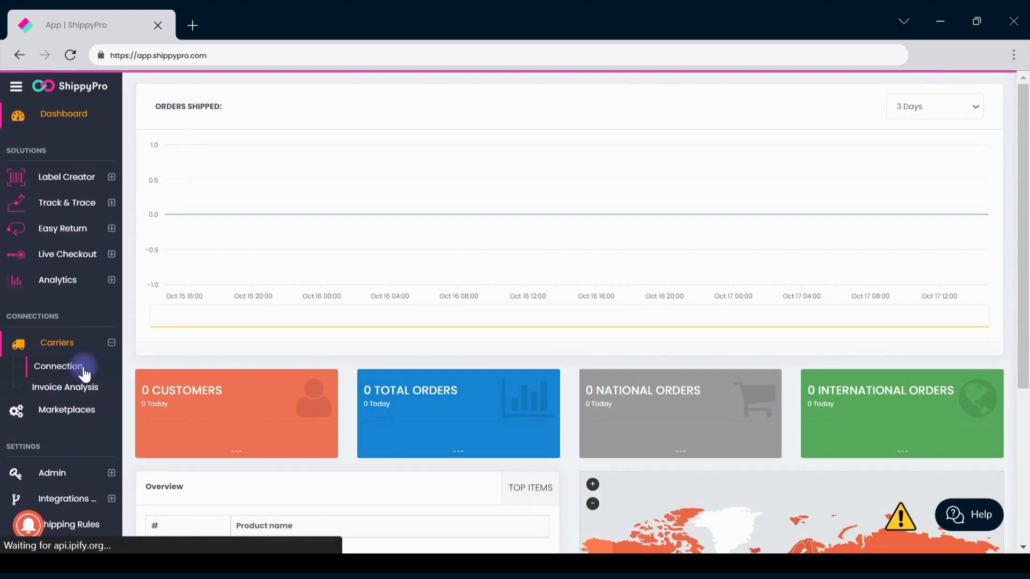
pyautogui.click(58, 366)
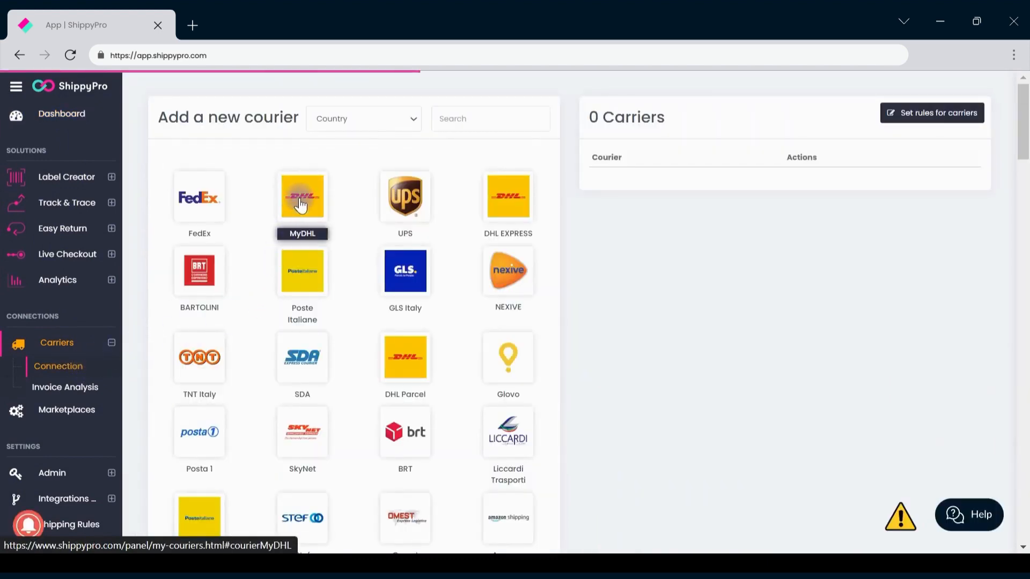
pyautogui.click(301, 197)
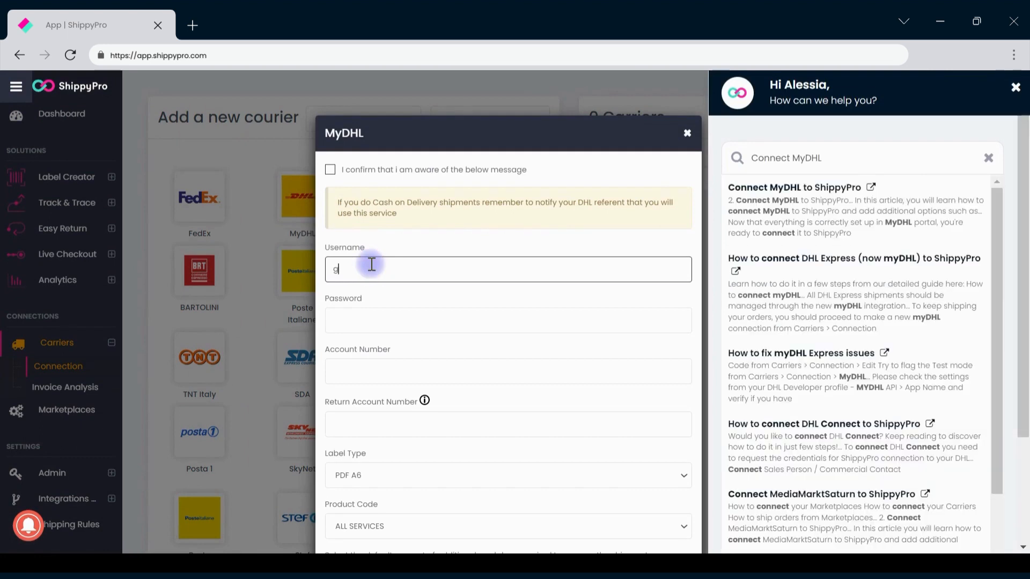
pyautogui.write('dfsv5')
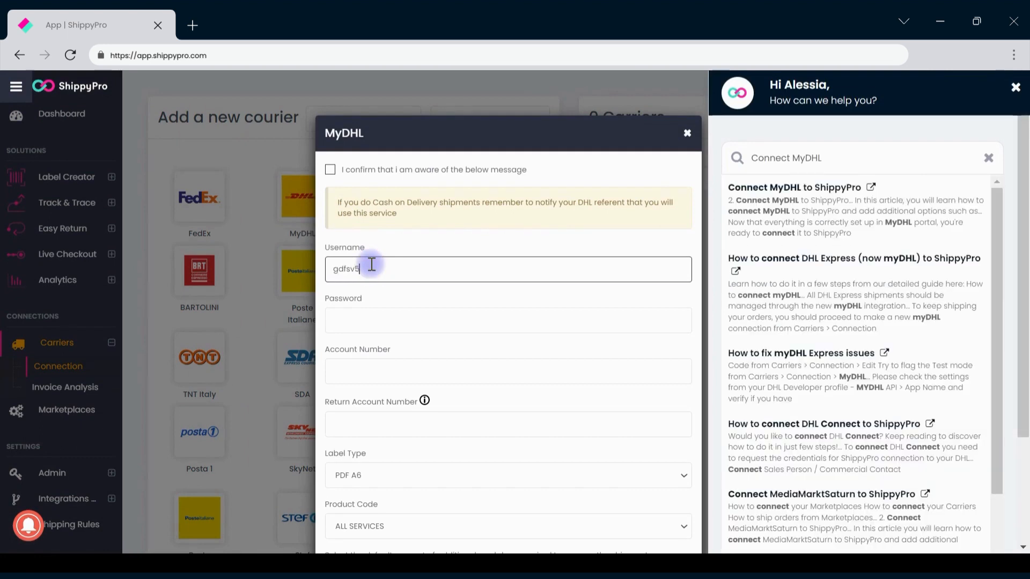
pyautogui.write('37')
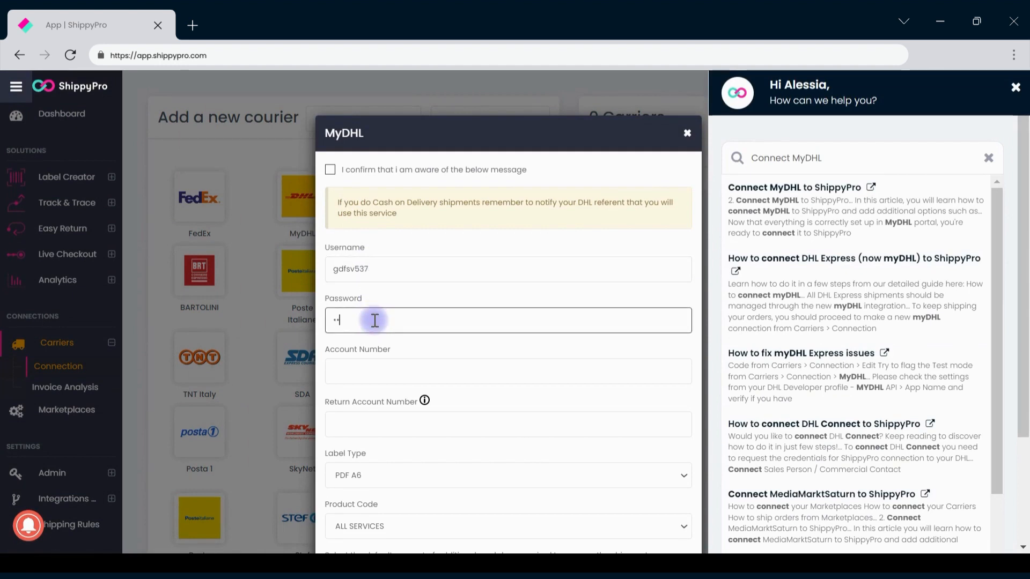
pyautogui.write('password')
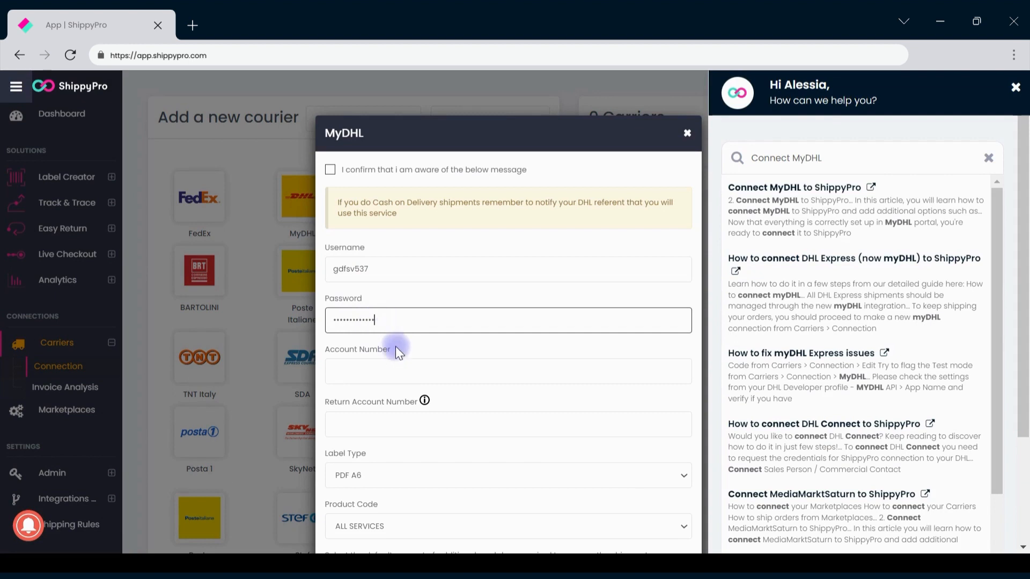
# Enter account numbers 56XXXX and 78XXXX, then swap them so Account Number is 78XXXX.
pyautogui.click(507, 371)
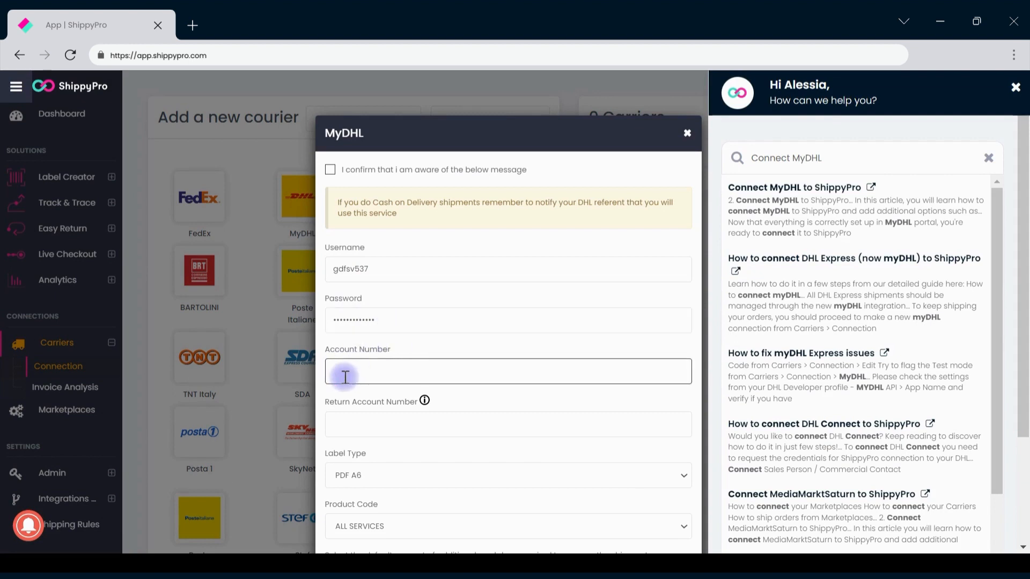
pyautogui.write('56')
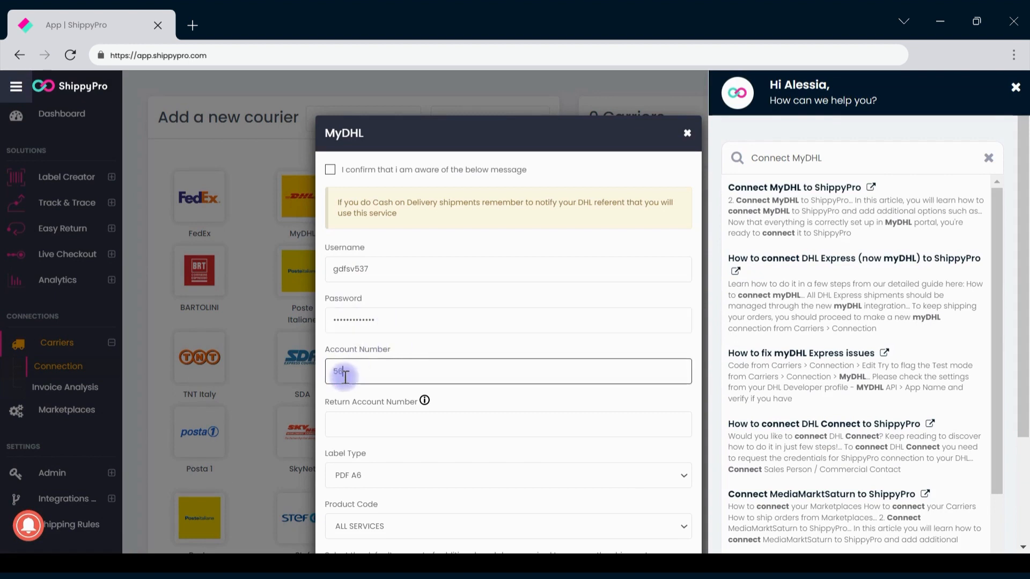
pyautogui.write('XXXX')
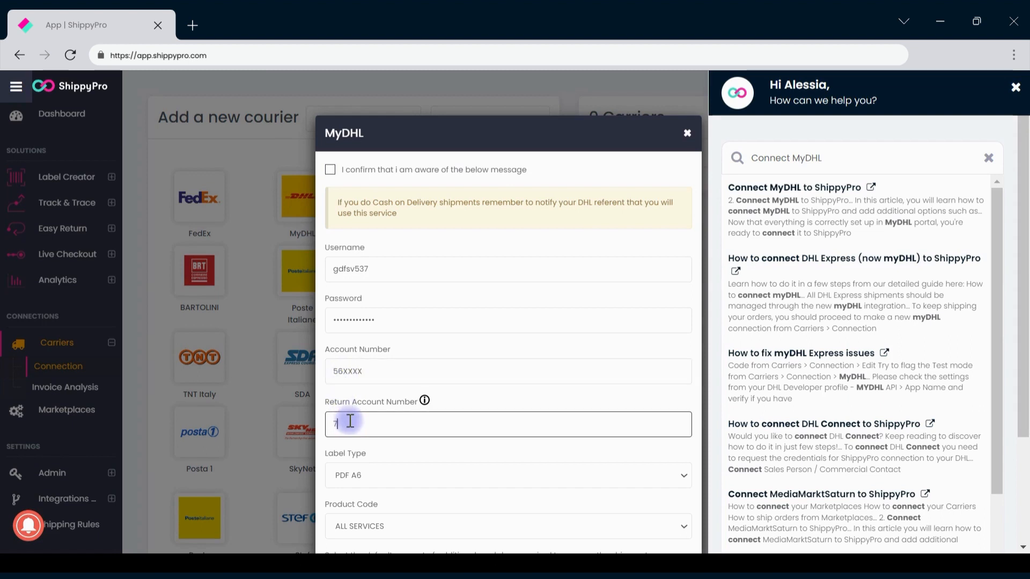
pyautogui.write('78XXXX')
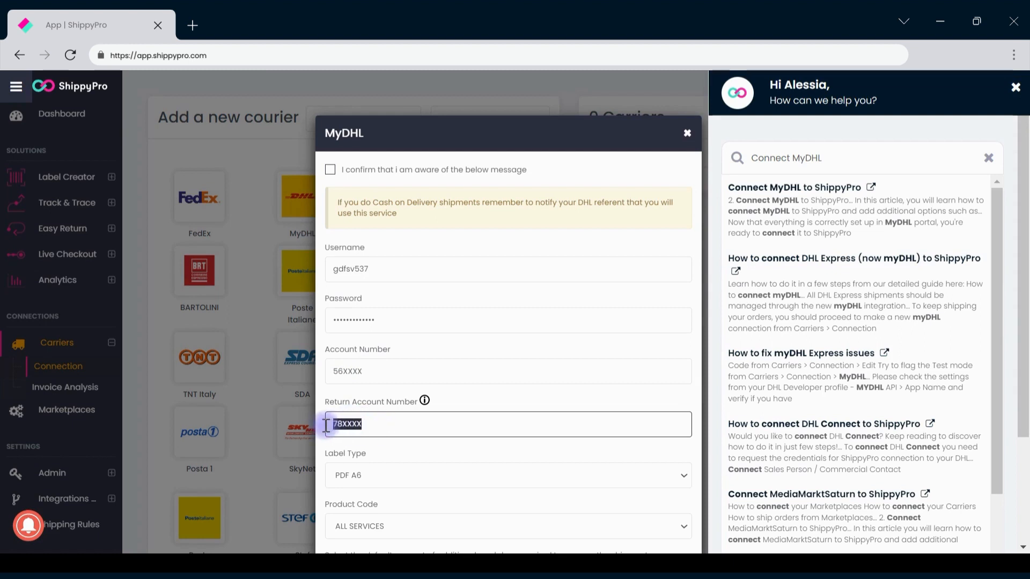
pyautogui.moveTo(415, 470)
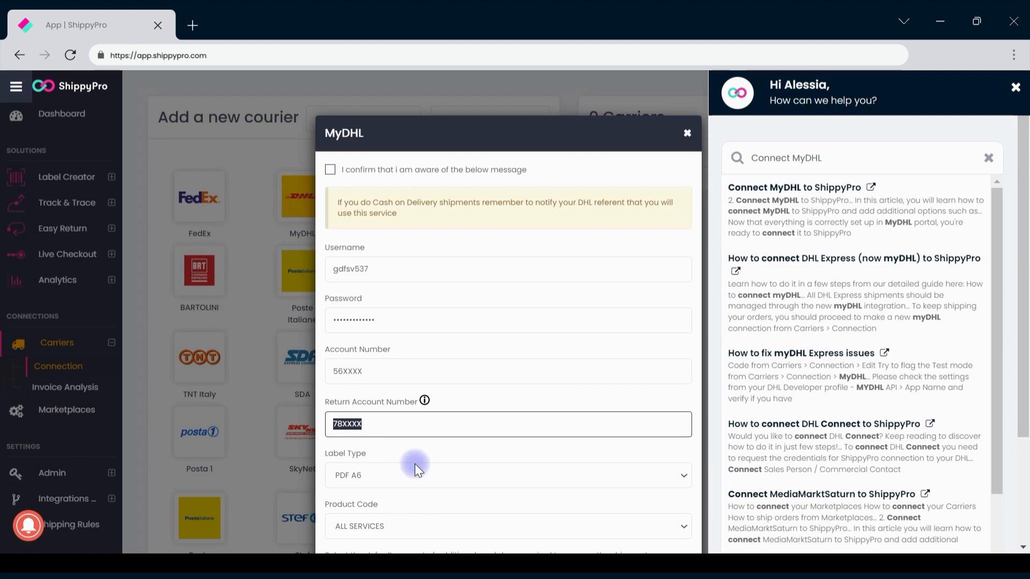
pyautogui.click(507, 370)
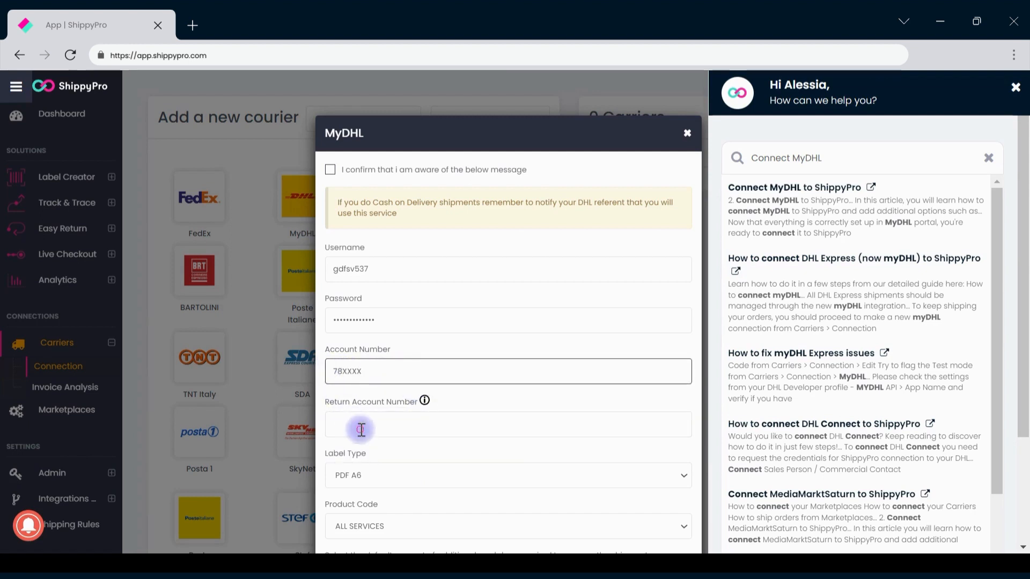
pyautogui.write('56X')
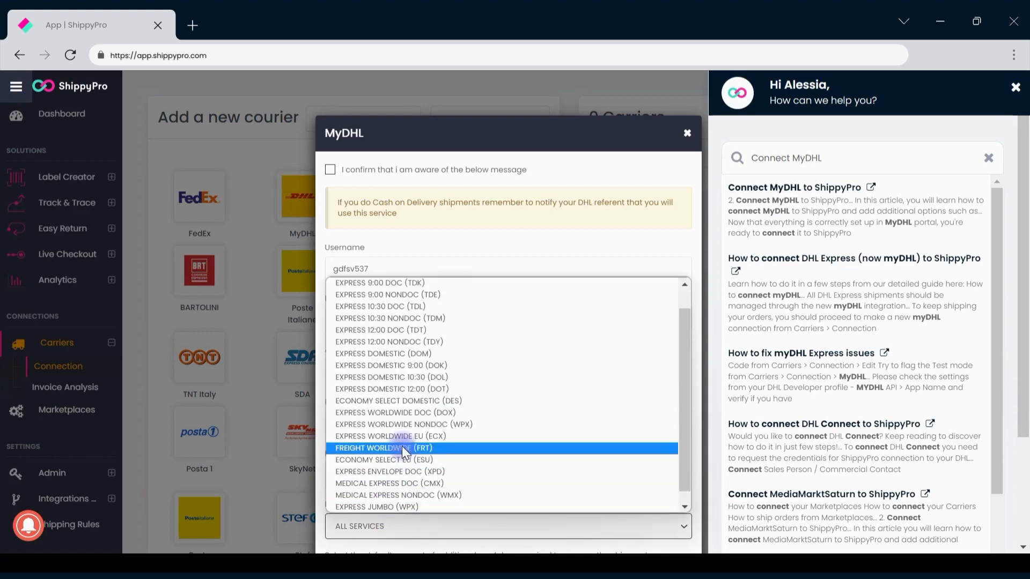
# Choose FREIGHT WORLDWIDE (FRT) as product code, with return account 56XXXX and PDF A4 labels.
pyautogui.click(382, 448)
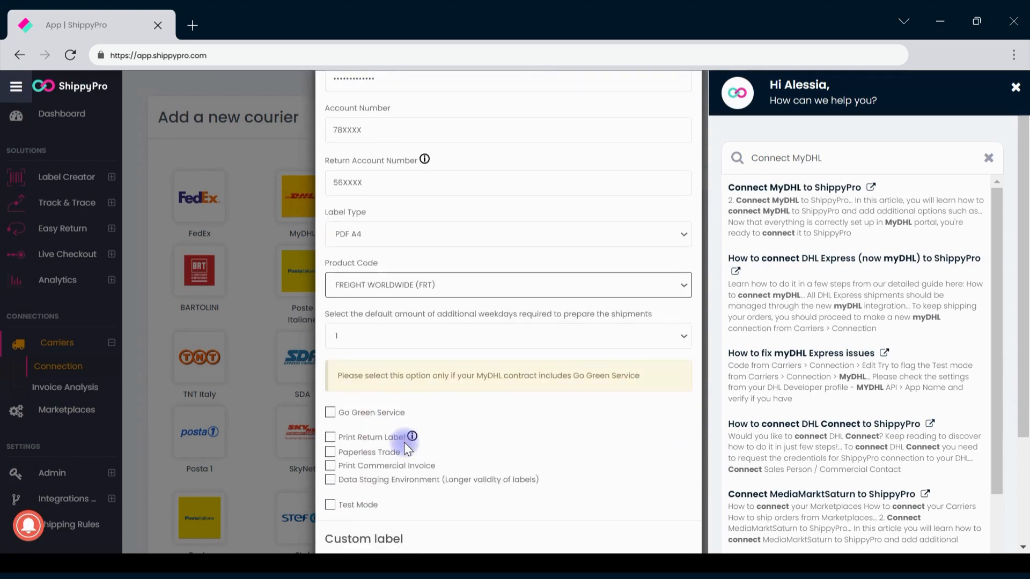
# Enable Go Green, Print Return Label, Paperless Trade, Print Commercial Invoice and Test Mode, leaving Data Staging off.
pyautogui.scroll(-3)
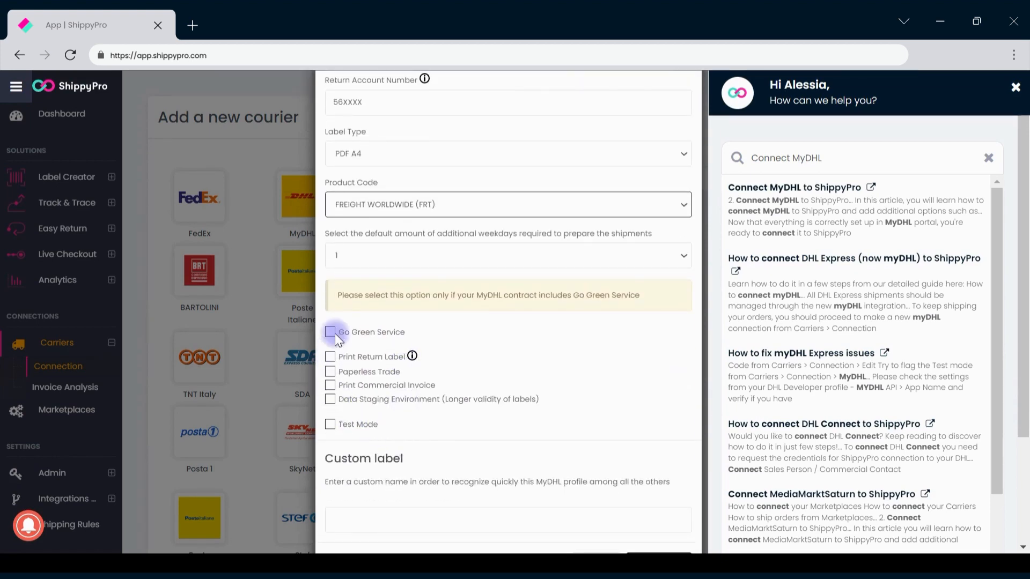
pyautogui.click(330, 331)
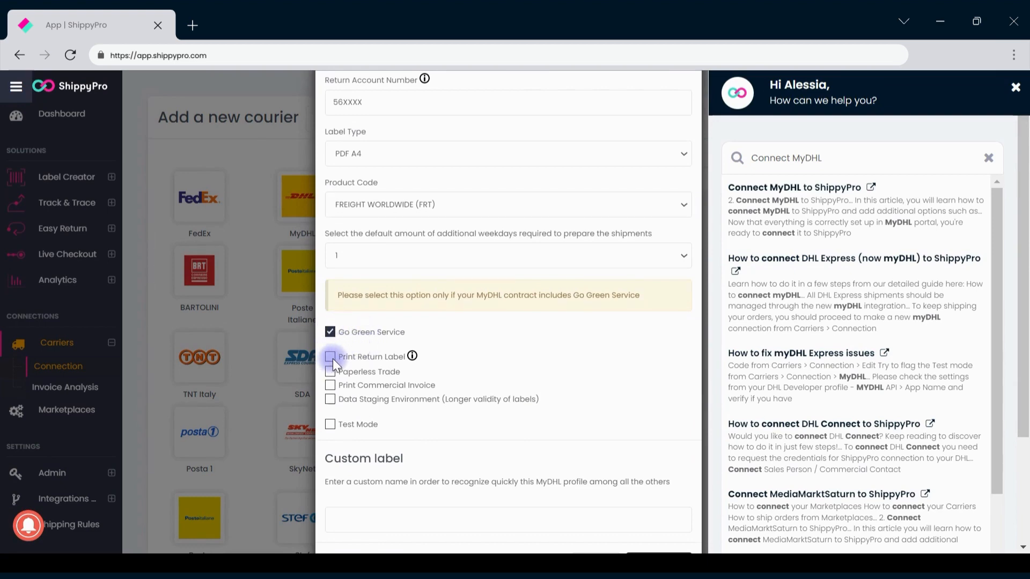
pyautogui.click(329, 356)
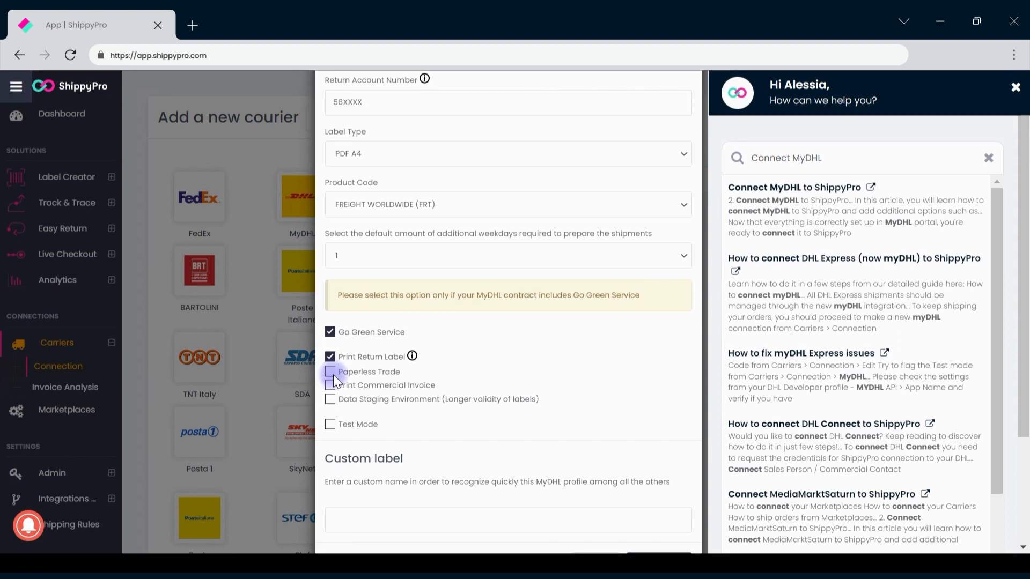
pyautogui.click(329, 372)
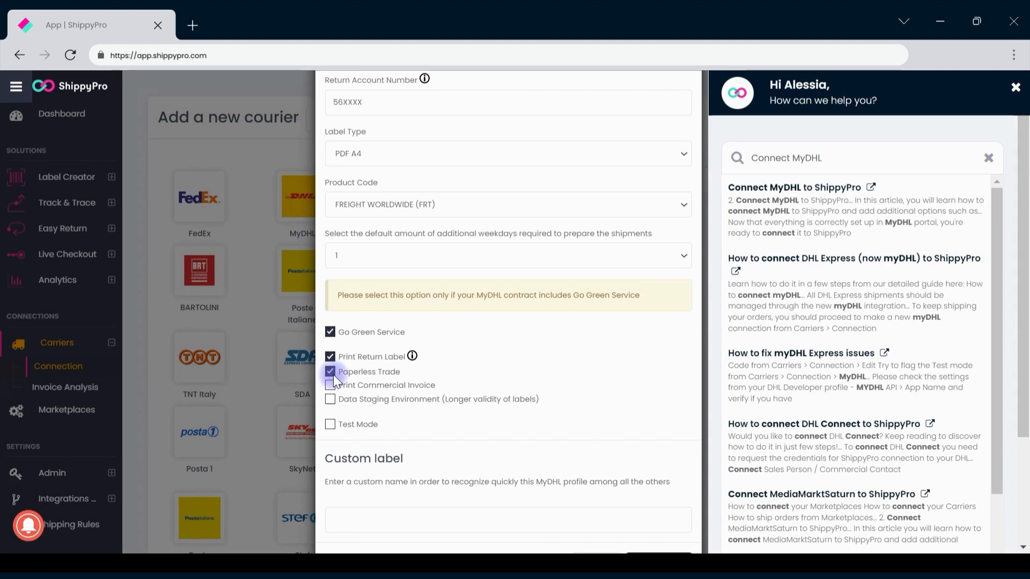
pyautogui.click(330, 372)
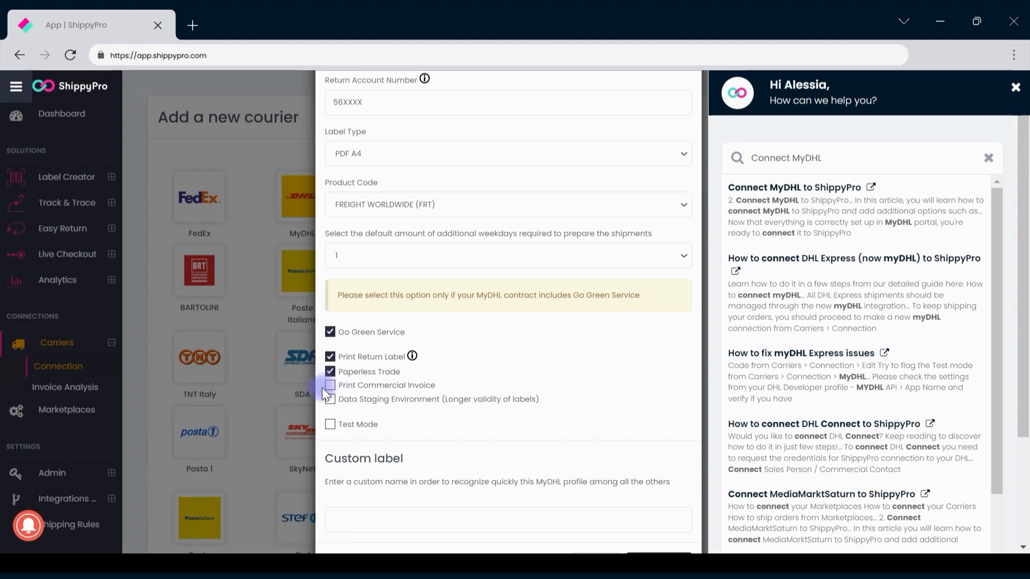
pyautogui.click(330, 385)
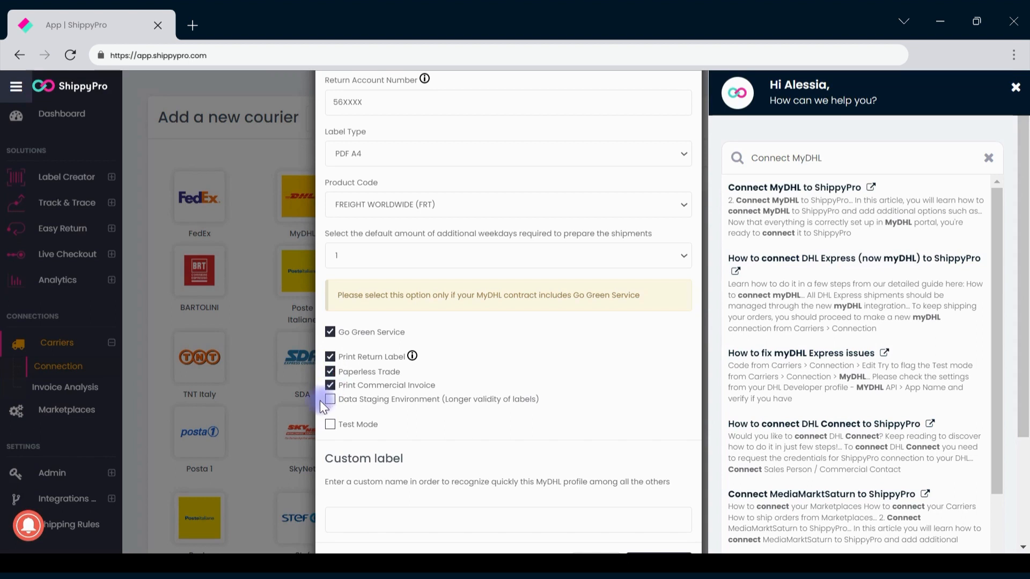
pyautogui.click(330, 398)
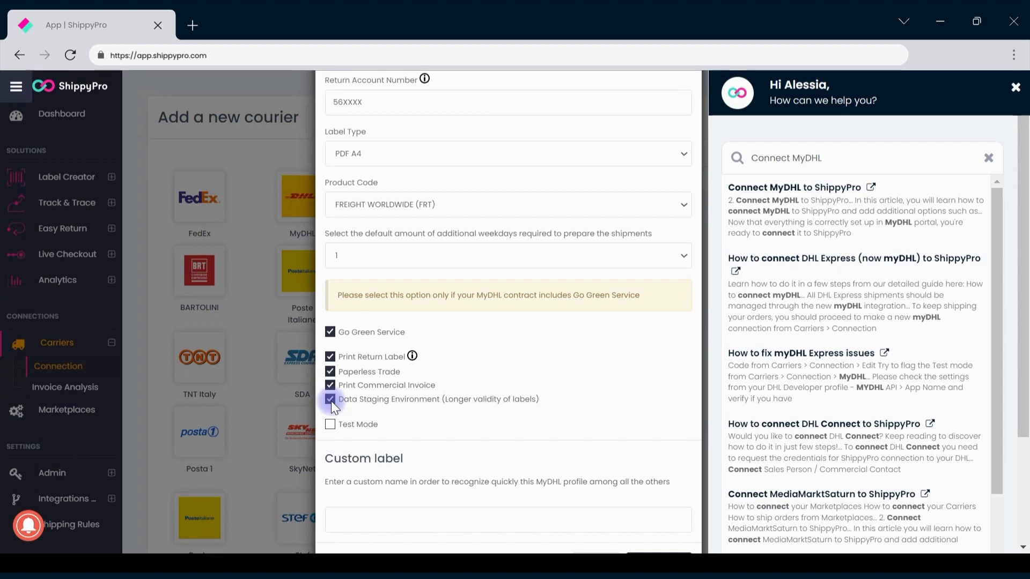
pyautogui.click(330, 399)
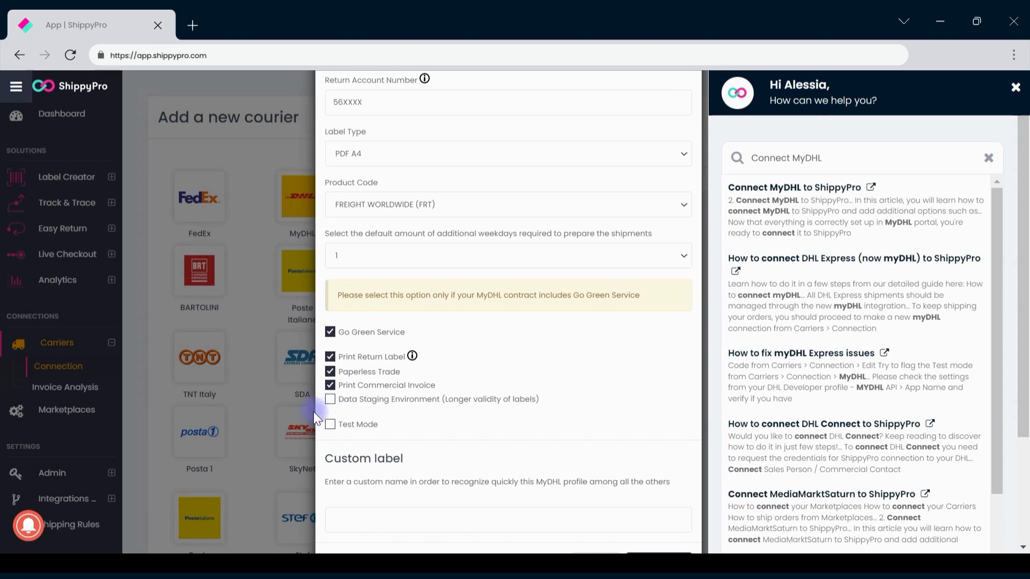
pyautogui.click(330, 424)
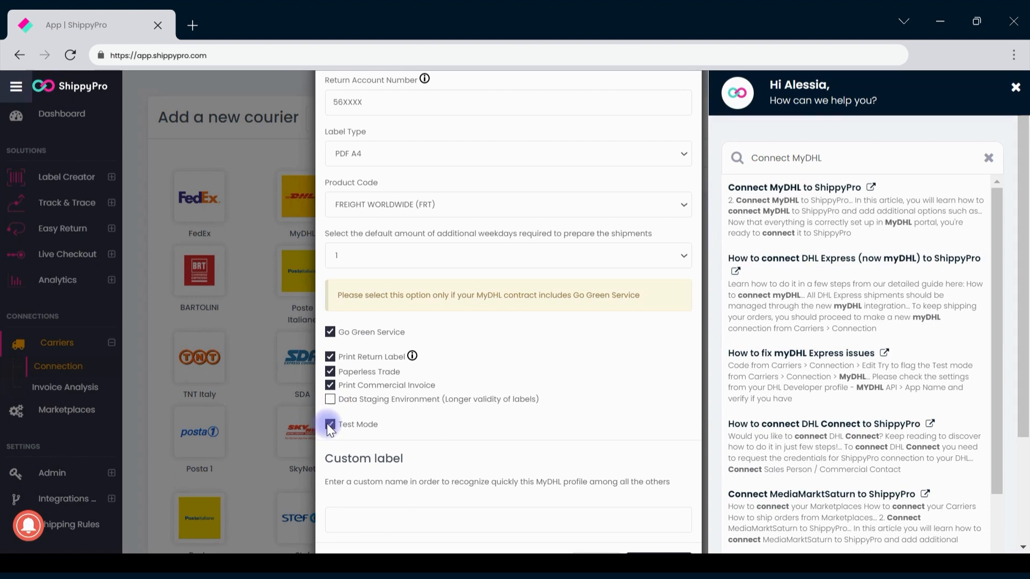
# Turn Test Mode back off and start typing a custom label beginning 'MY'.
pyautogui.click(330, 423)
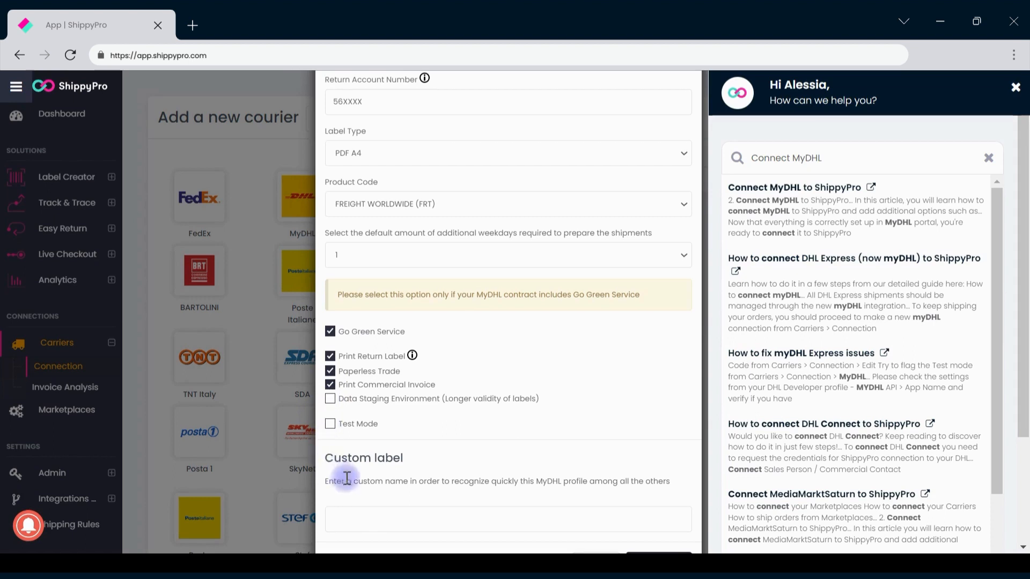
pyautogui.write('MY')
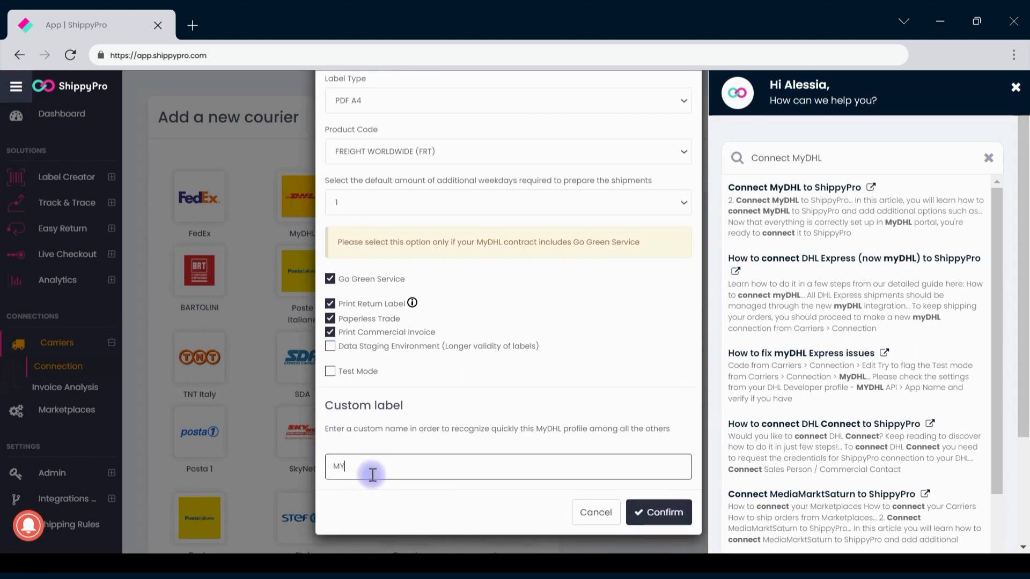